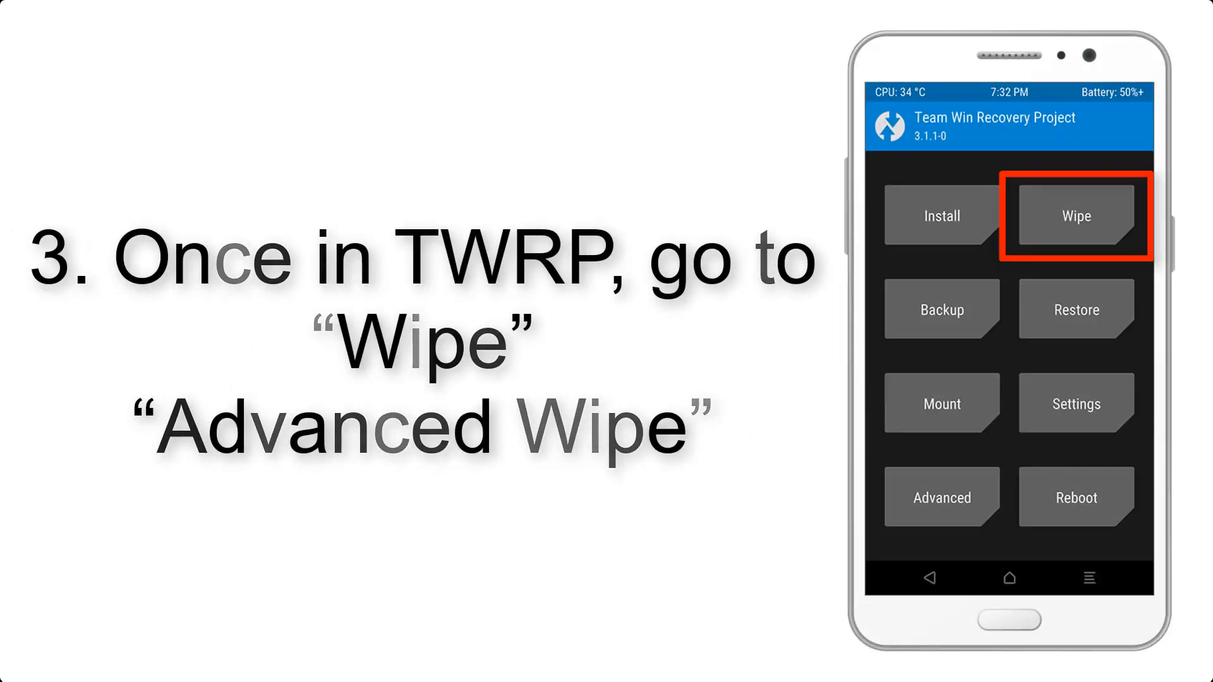
# - Advance the walkthrough past the GApps flash to step ten, rebooting the system
pyautogui.click(1075, 216)
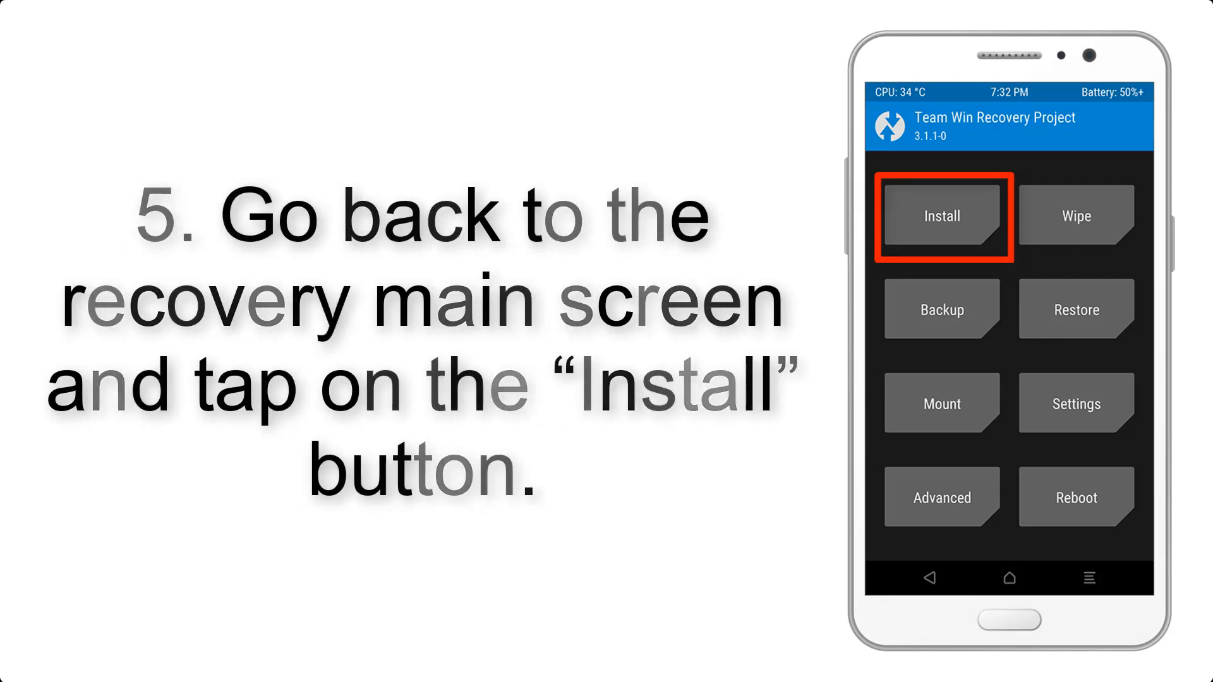
pyautogui.click(941, 216)
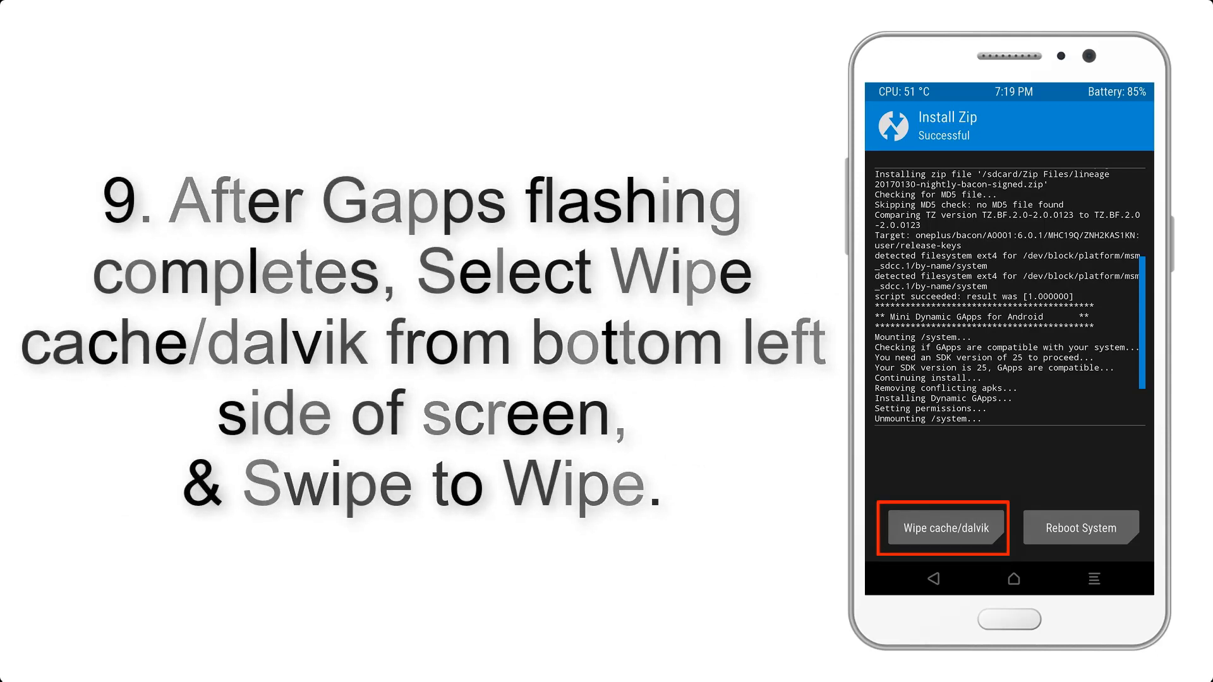
pyautogui.click(1080, 527)
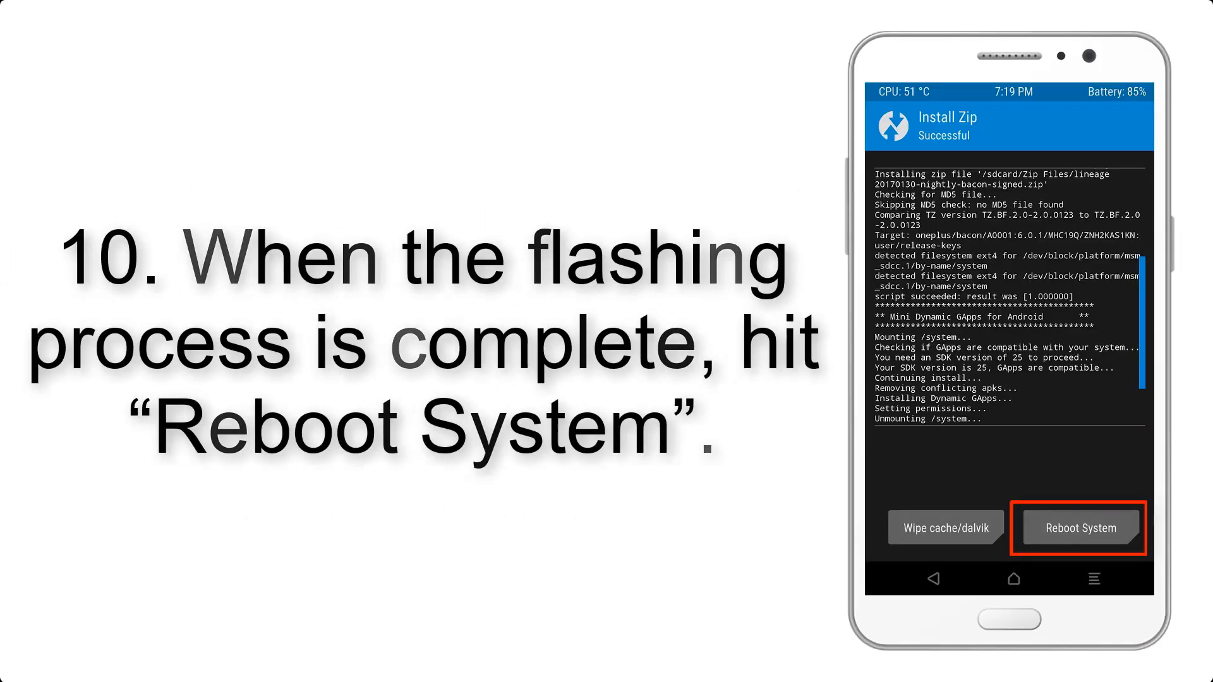